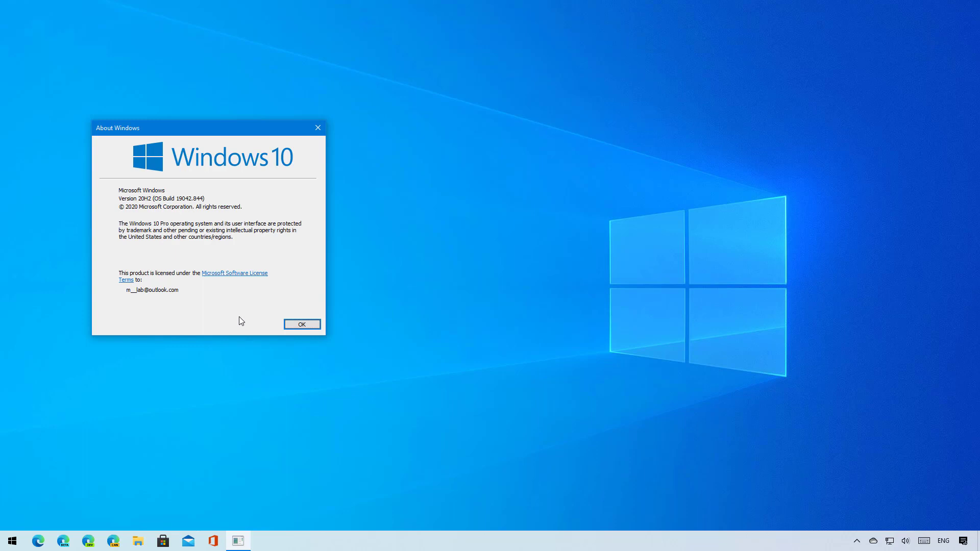
pyautogui.moveTo(245, 311)
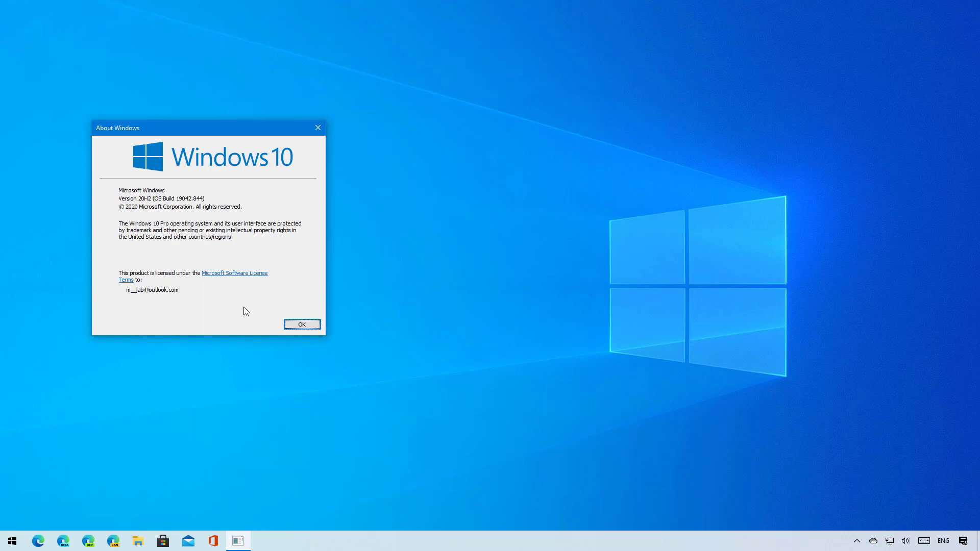
# Go from the Start menu to Settings' Update & Security page
pyautogui.click(11, 541)
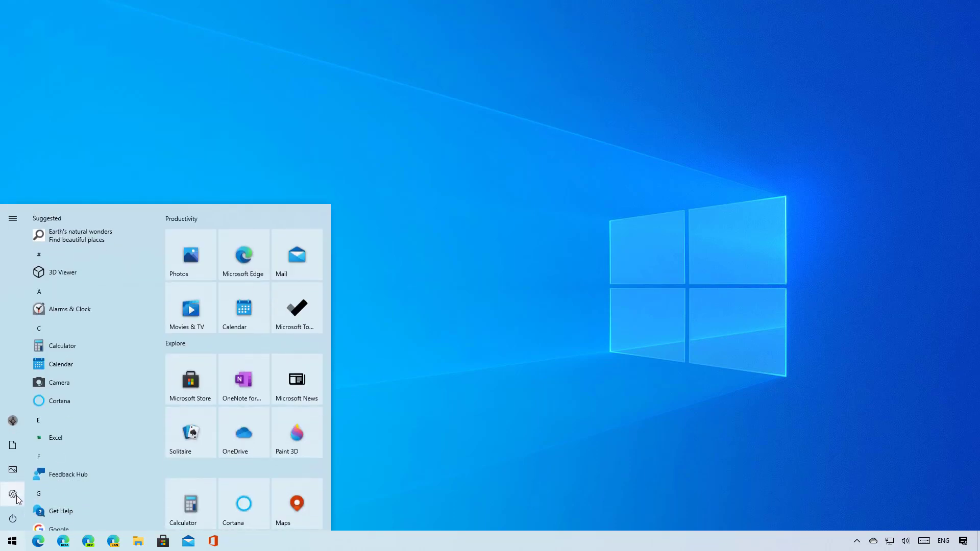
pyautogui.click(11, 495)
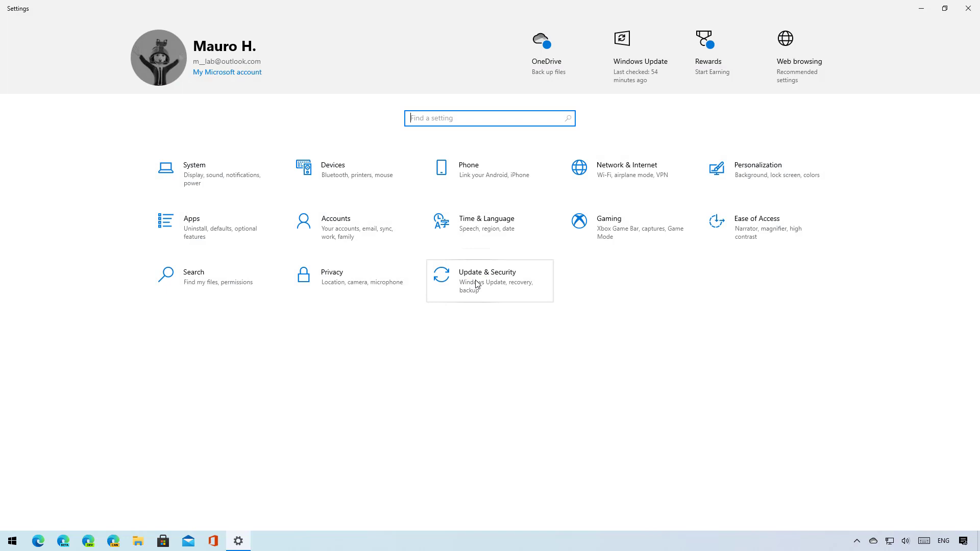
pyautogui.click(487, 281)
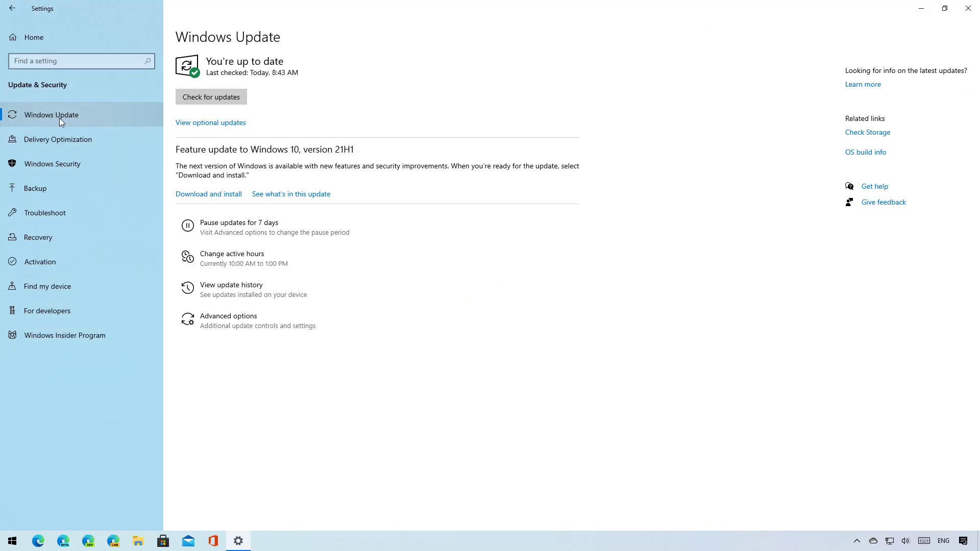
pyautogui.moveTo(212, 97)
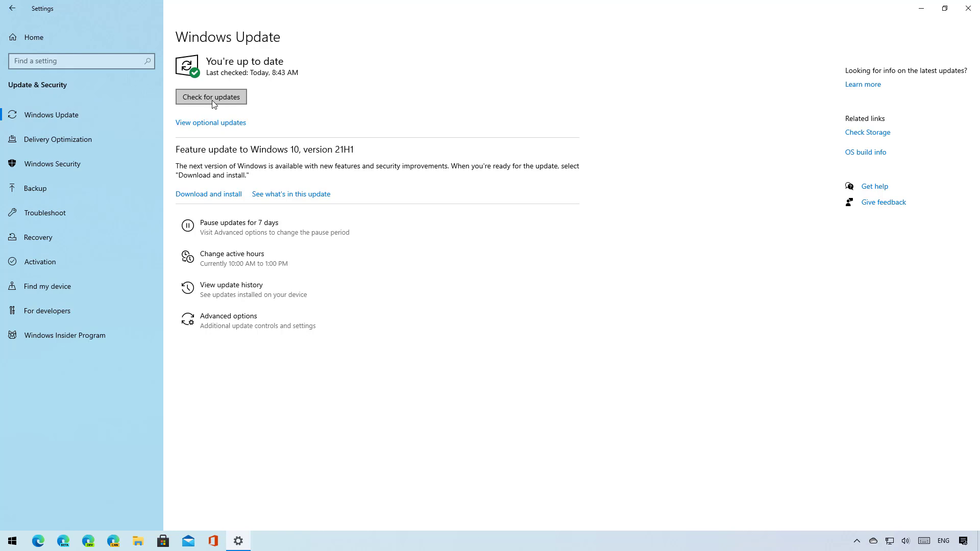
# Check for updates, then download and install the Windows 10 version 21H1 feature update
pyautogui.click(211, 97)
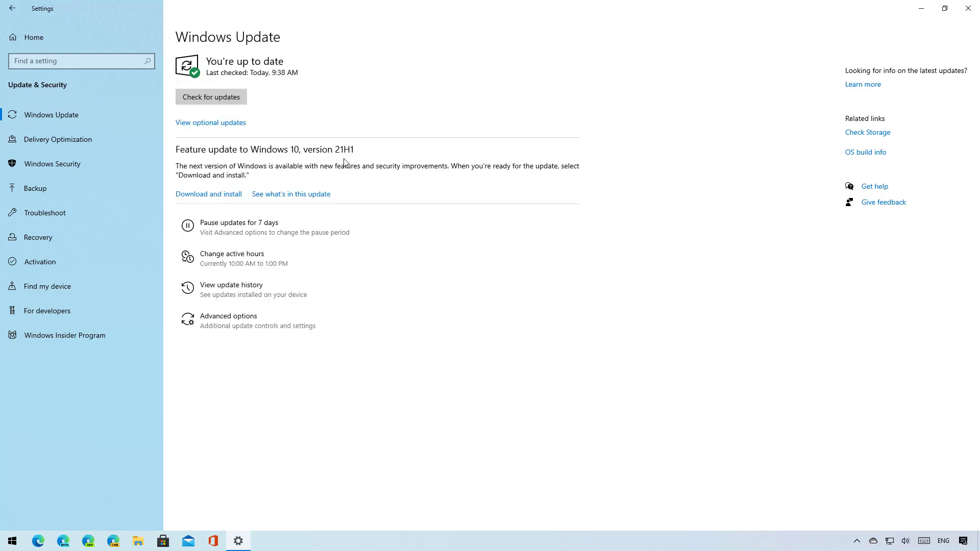
pyautogui.moveTo(195, 201)
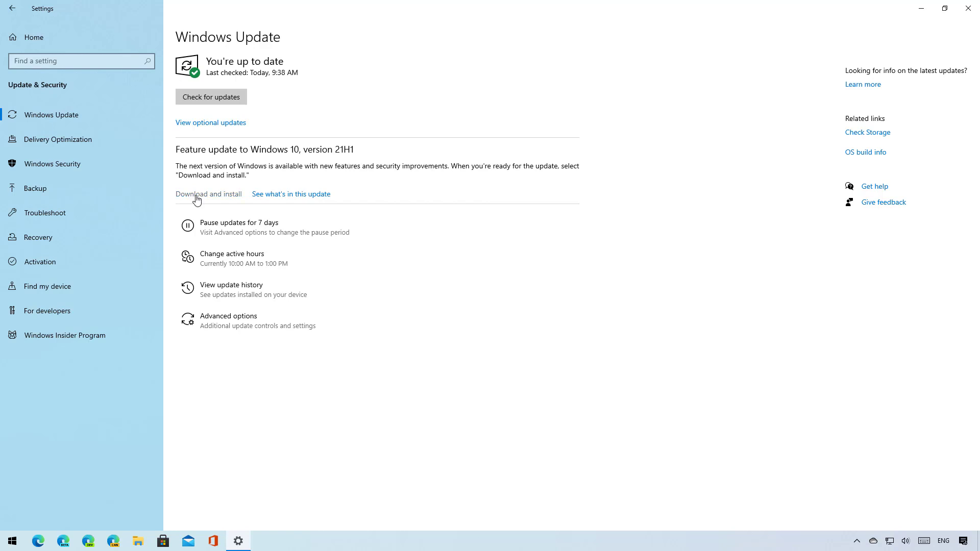
pyautogui.click(209, 194)
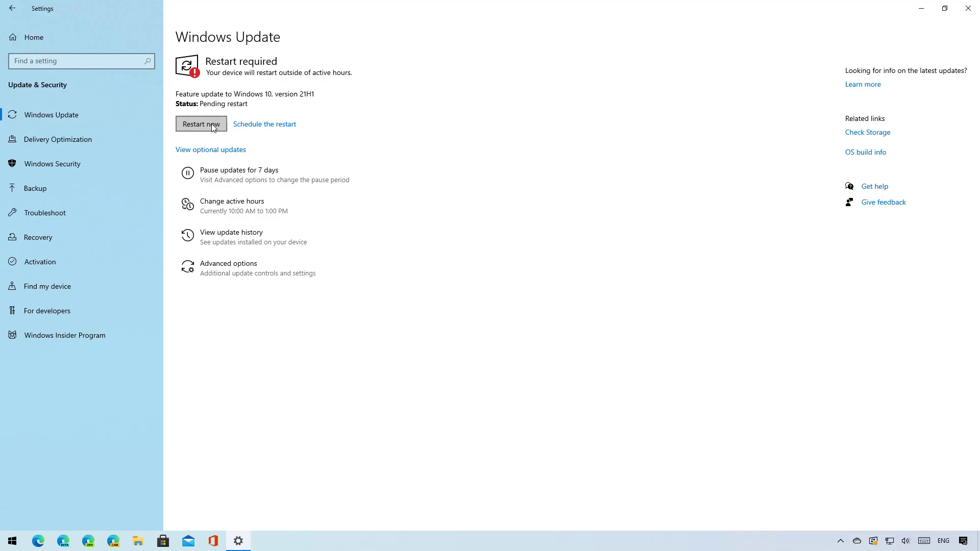
# Restart the PC now to complete the 21H1 installation
pyautogui.click(201, 123)
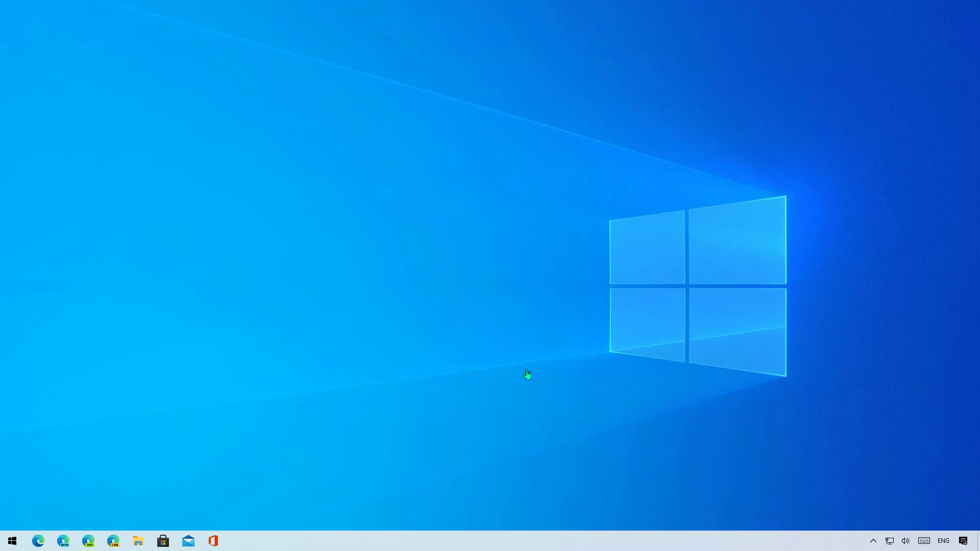
pyautogui.moveTo(12, 540)
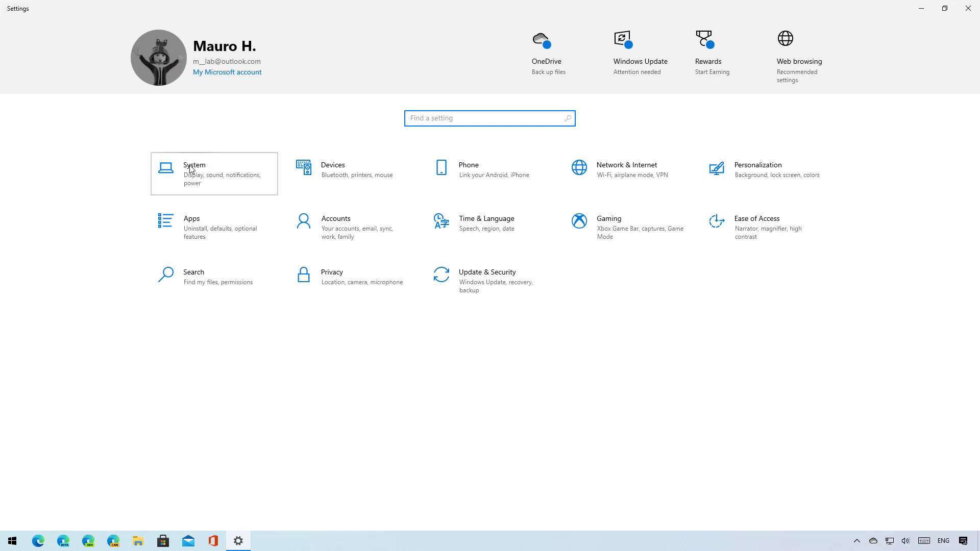
# Check System > About shows version 21H1, build 19043.844, then close Settings
pyautogui.click(195, 165)
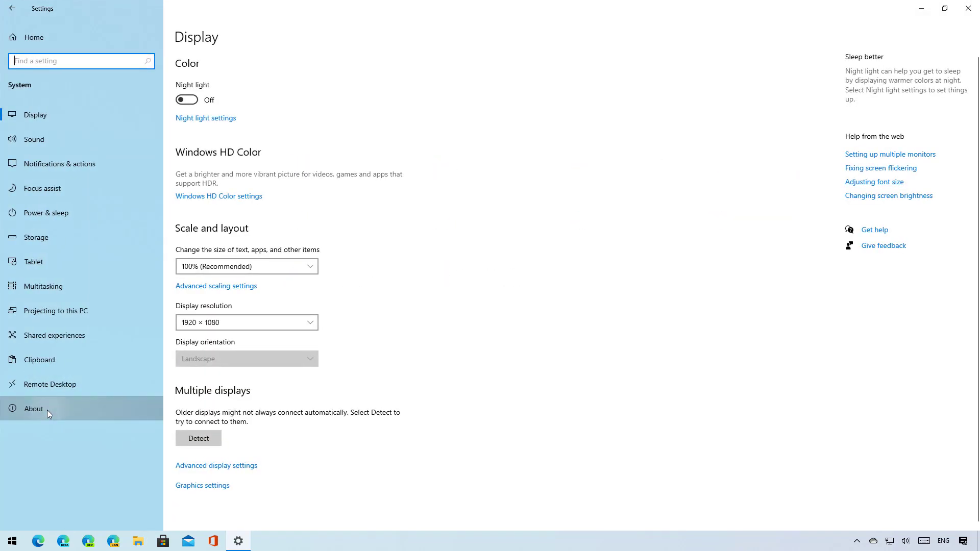
pyautogui.click(34, 409)
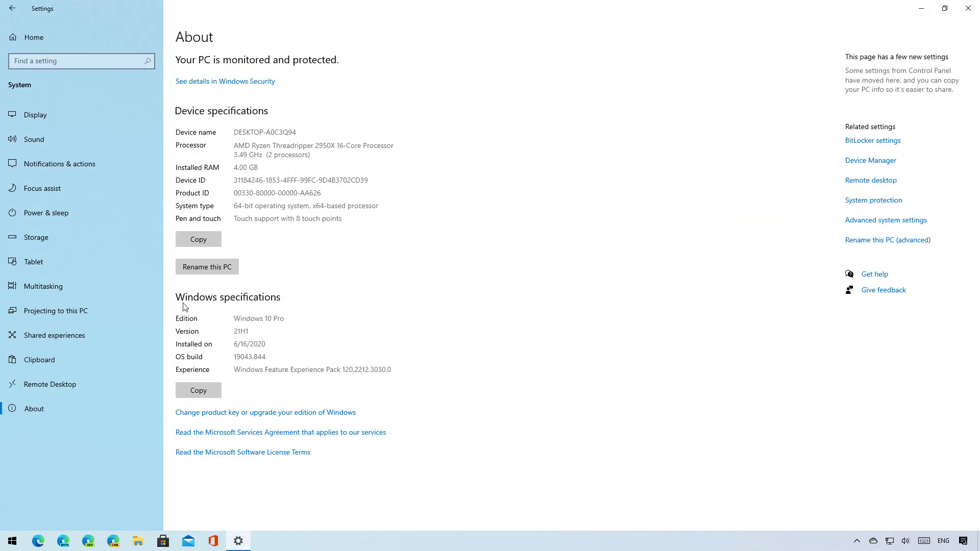
pyautogui.moveTo(189, 340)
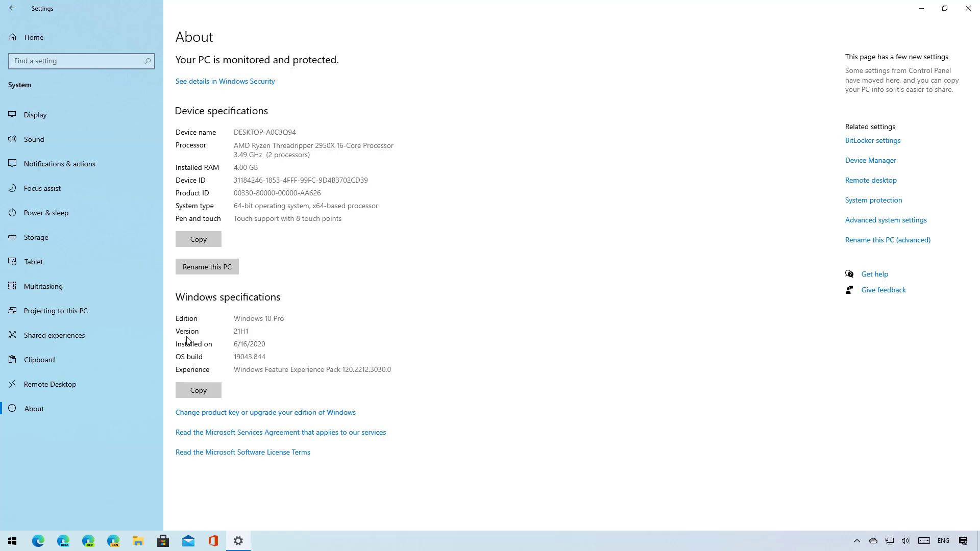
pyautogui.moveTo(233, 337)
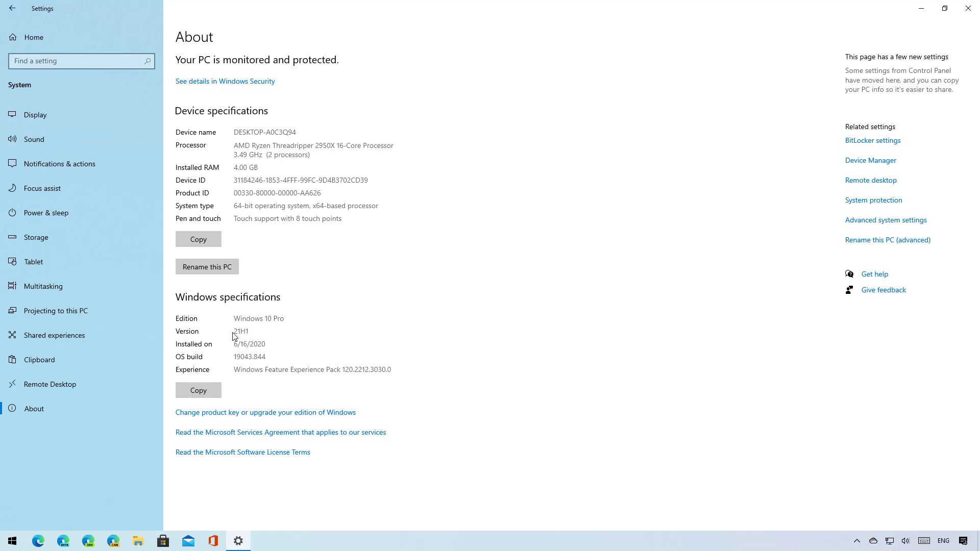
pyautogui.moveTo(250, 331)
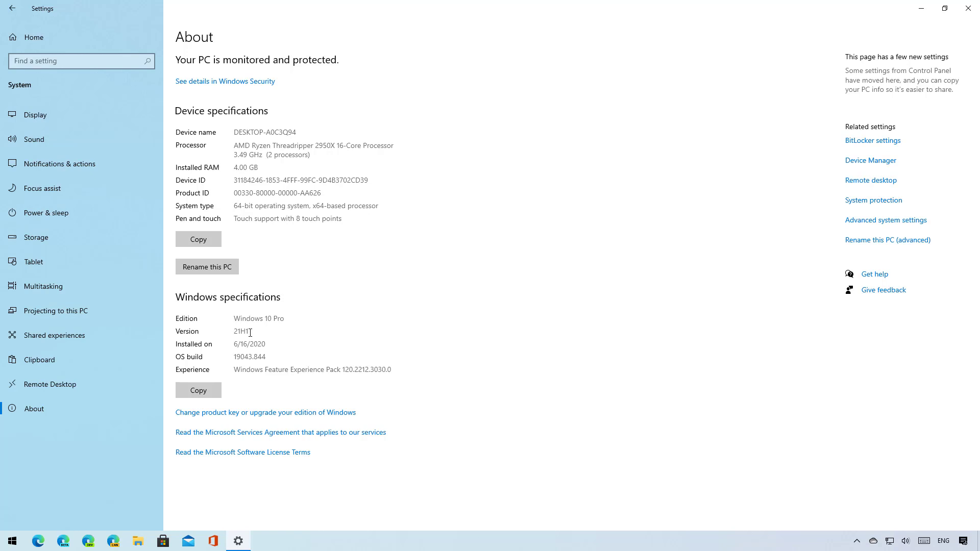
pyautogui.moveTo(189, 370)
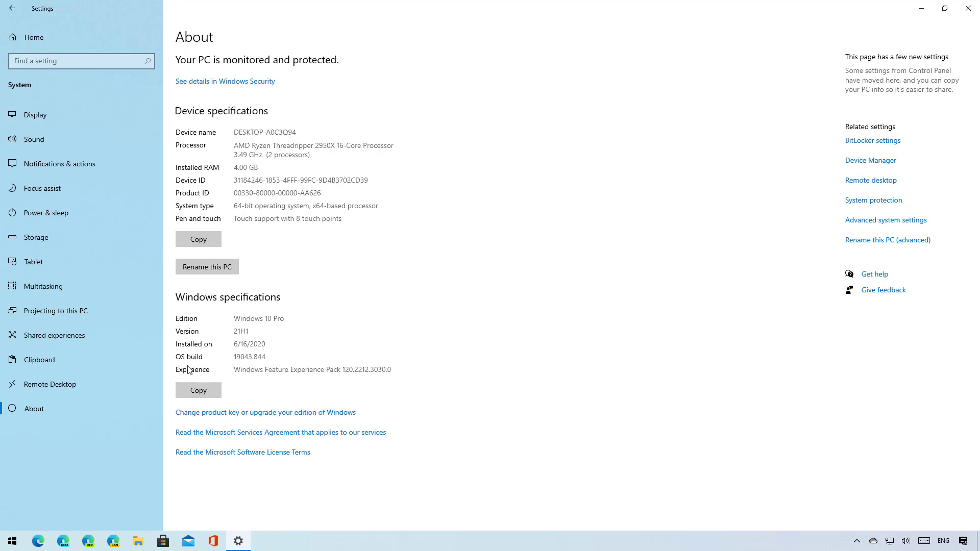
pyautogui.moveTo(238, 361)
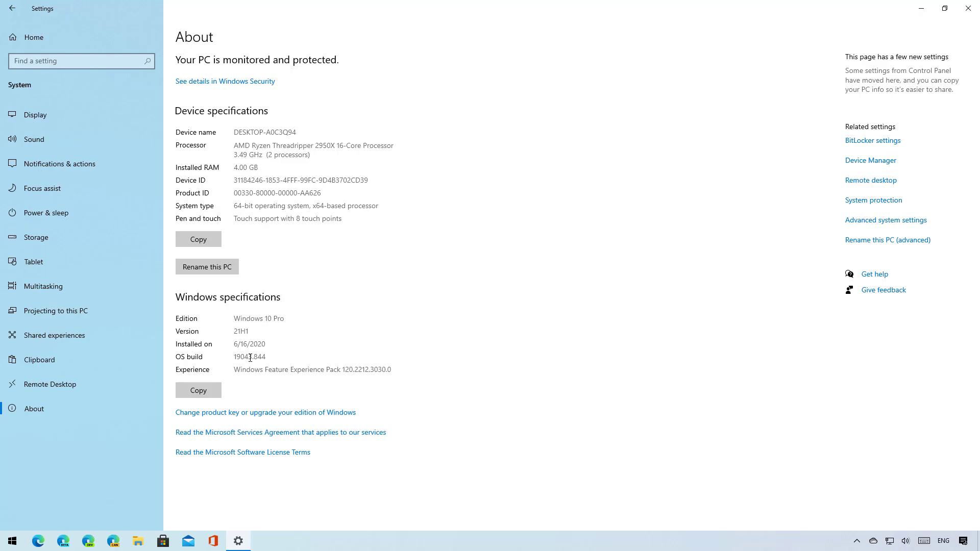
pyautogui.click(968, 8)
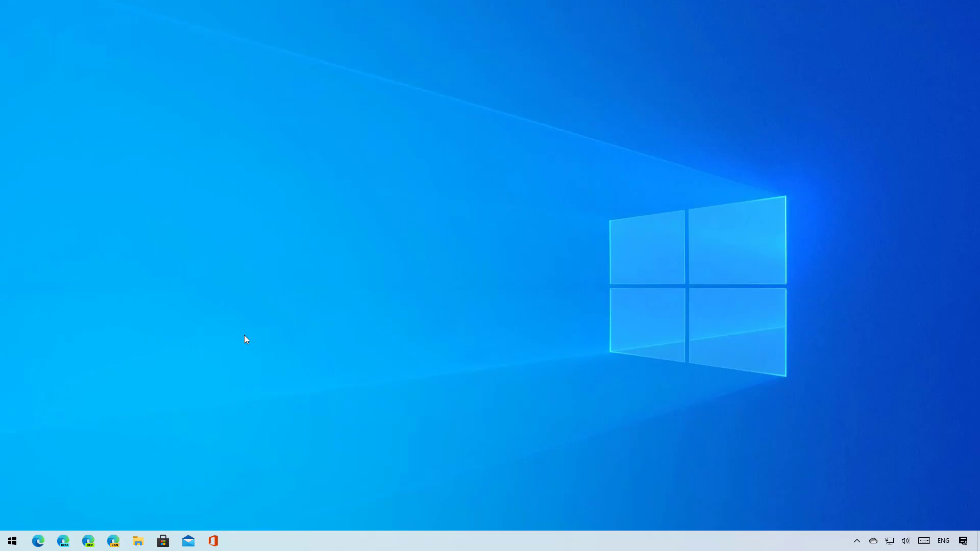